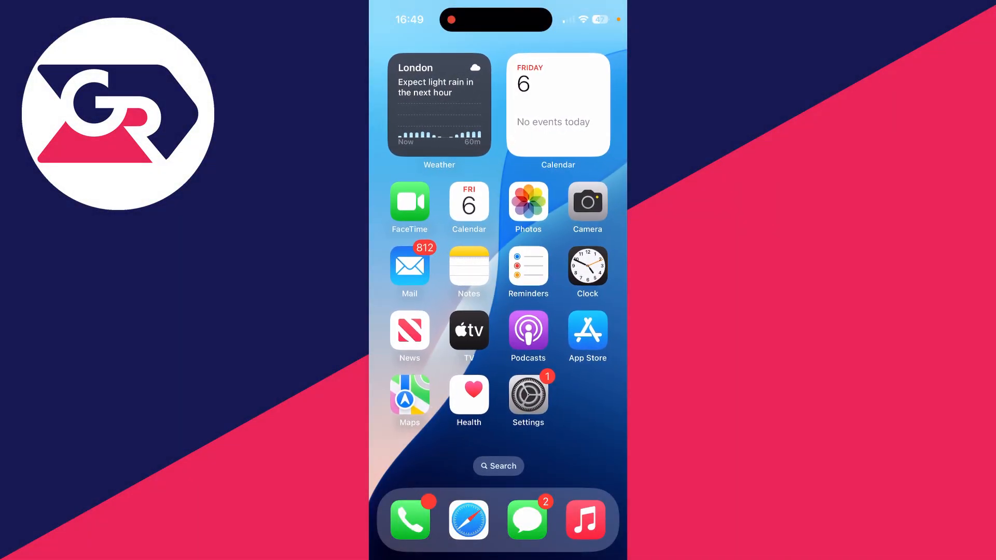
# - Dismiss the Files icon's quick actions and search Spotlight for "files"
pyautogui.click(490, 282)
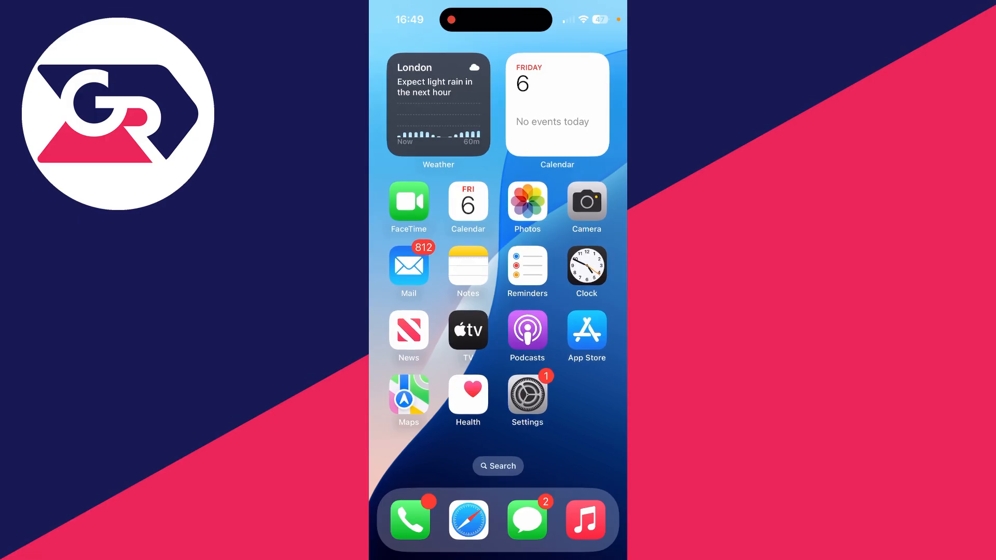
pyautogui.hscroll(-3)
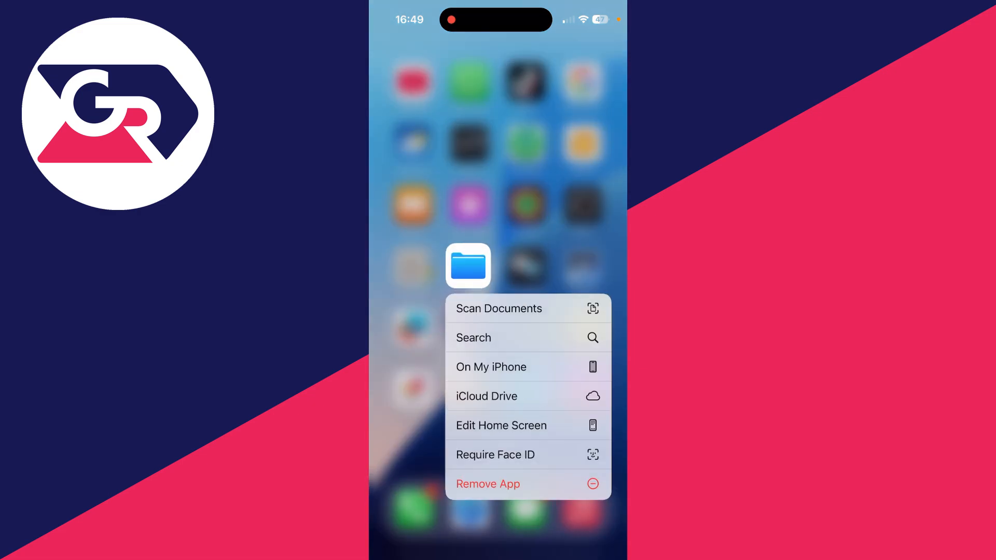
pyautogui.click(473, 339)
pyautogui.write('fil')
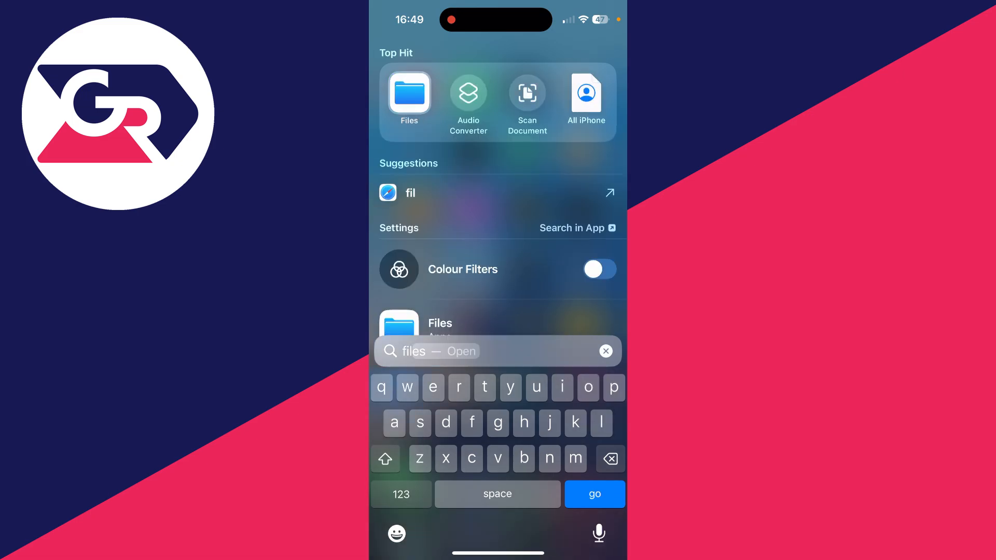
# - Launch Files from the top hit, view Shared, then land on Browse's locations list
pyautogui.click(408, 93)
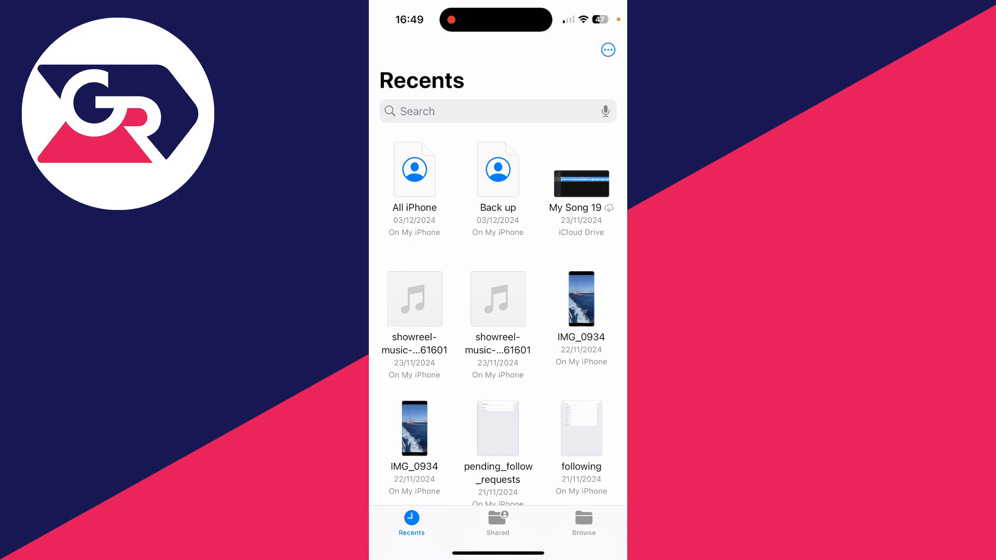
pyautogui.click(498, 522)
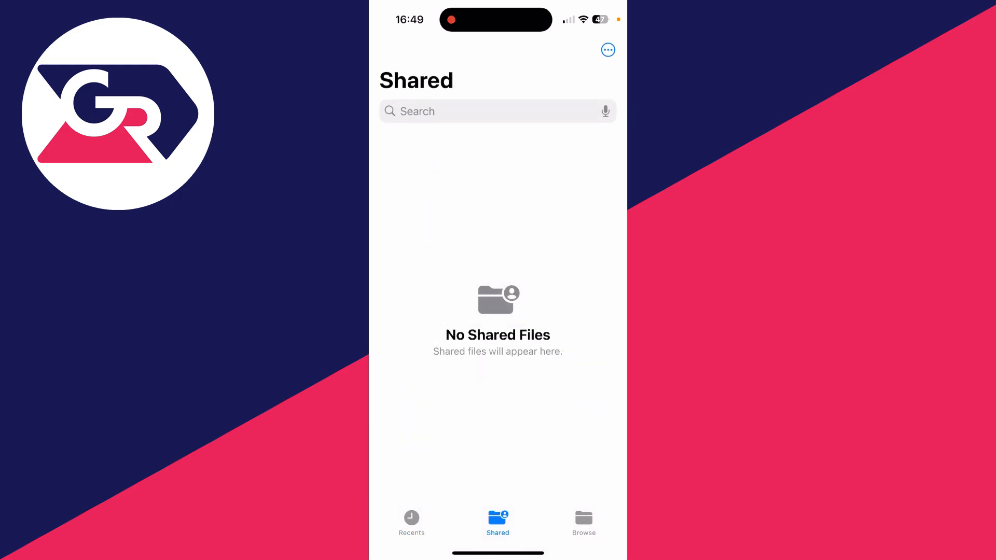
pyautogui.click(583, 522)
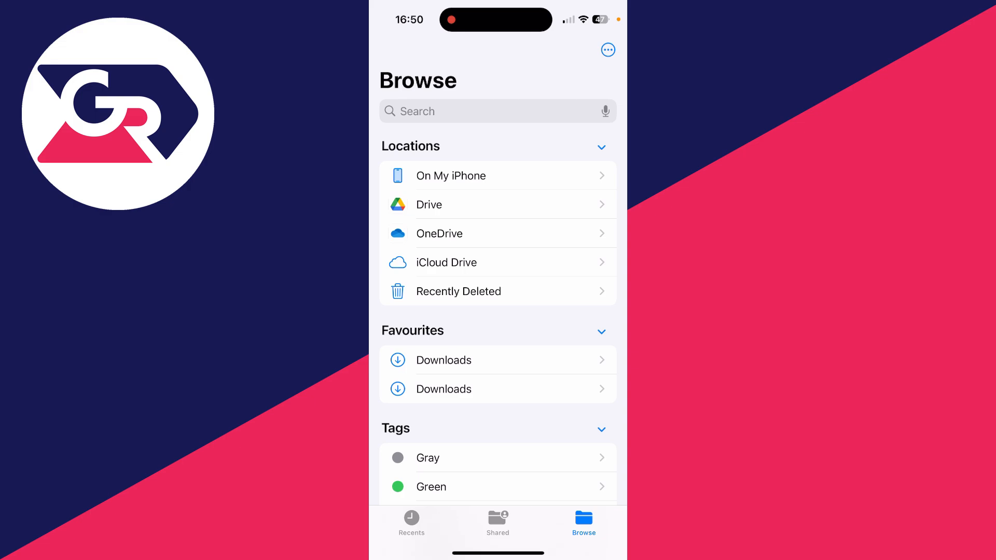
# - Enter On My iPhone and scroll through its folders and files
pyautogui.click(451, 175)
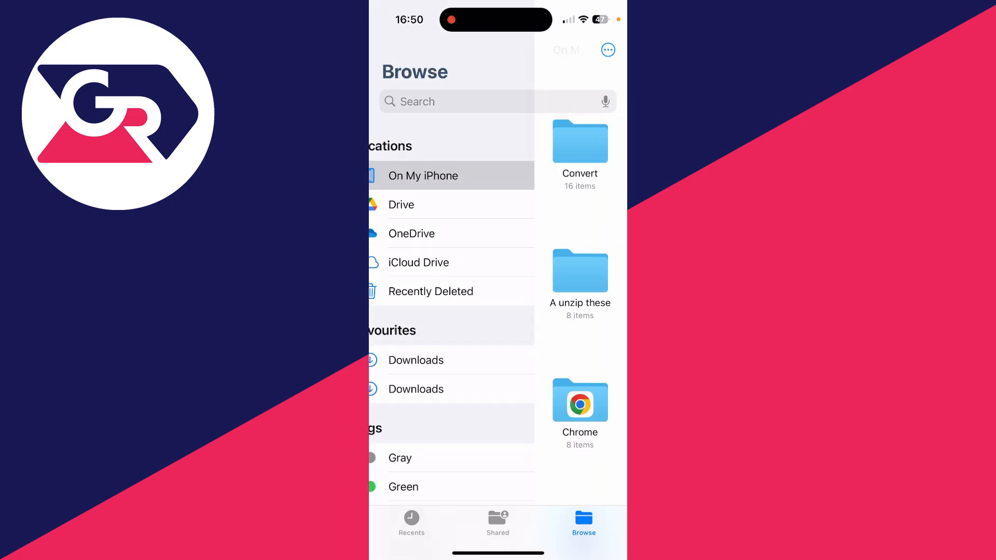
pyautogui.click(423, 176)
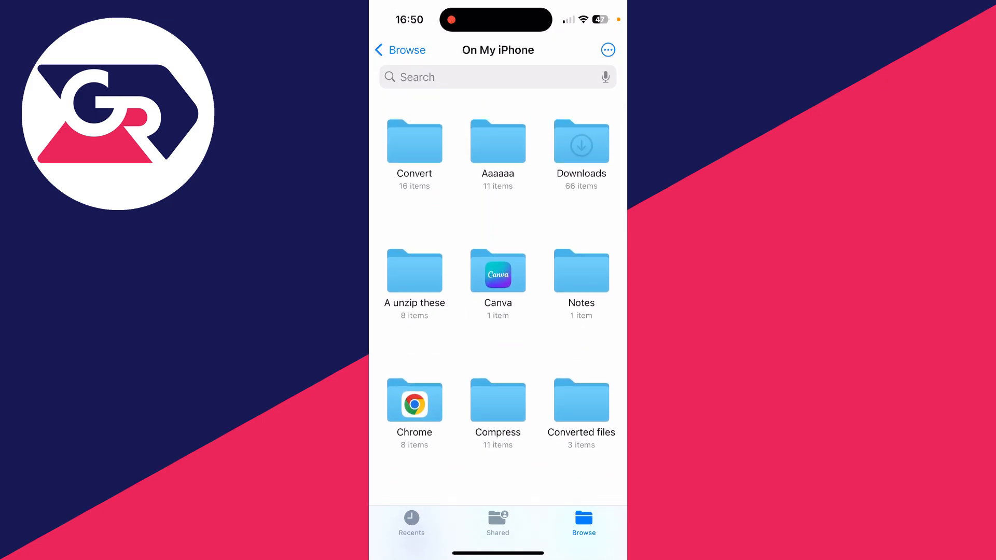
pyautogui.click(607, 50)
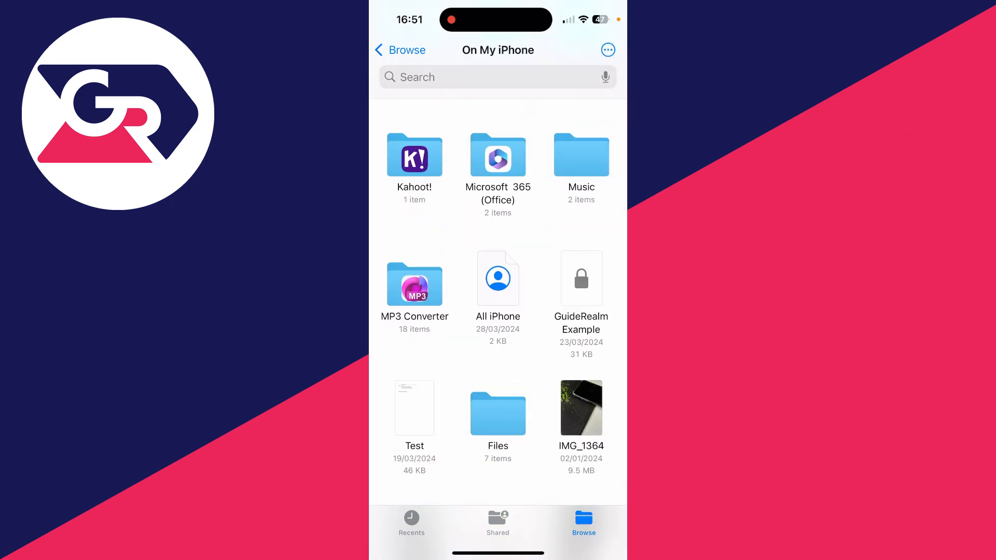
# - Bring up the share sheet for the Test PDF inside the Hey folder
pyautogui.scroll(-3)
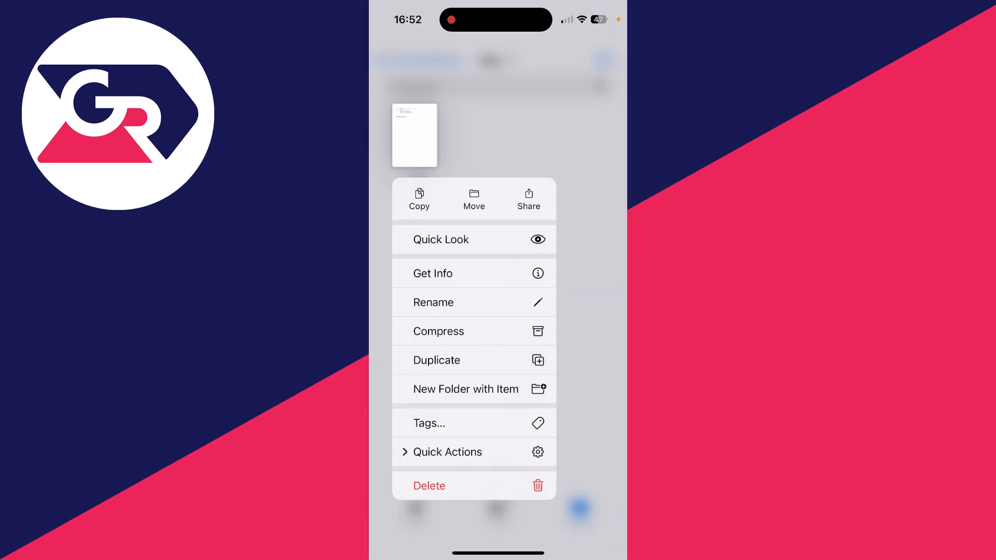
pyautogui.click(529, 200)
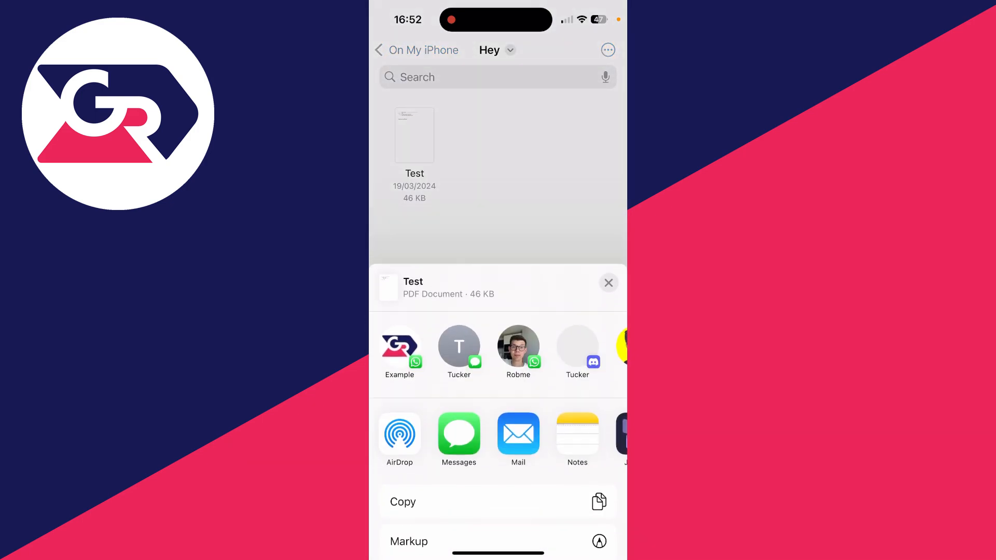